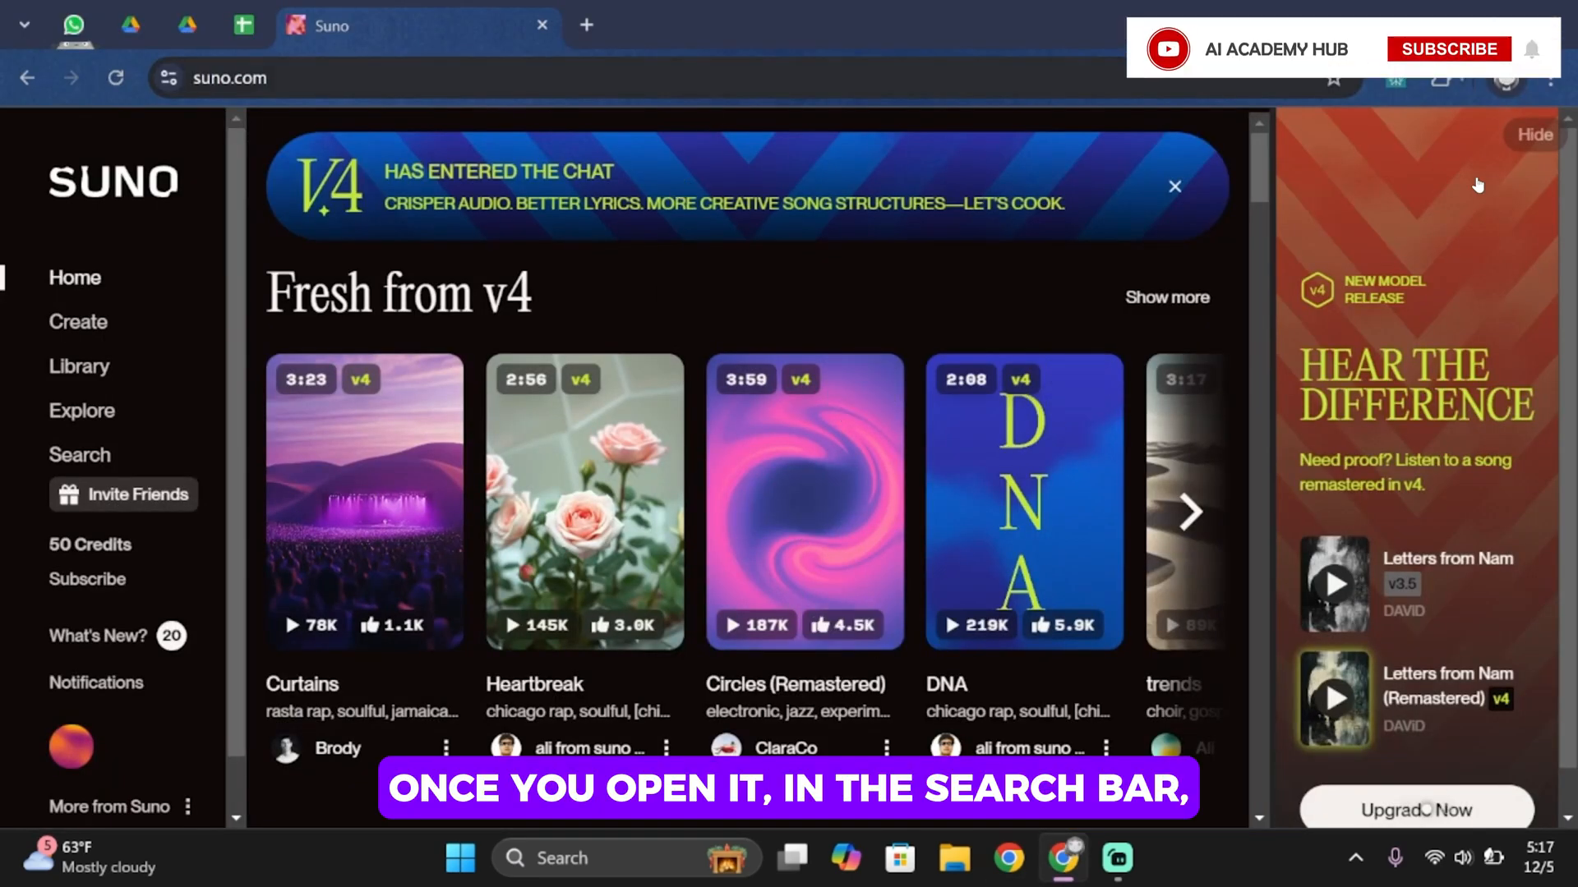
Go to Suno's Create page showing the empty song form and the existing songs list.
left_click(1447, 49)
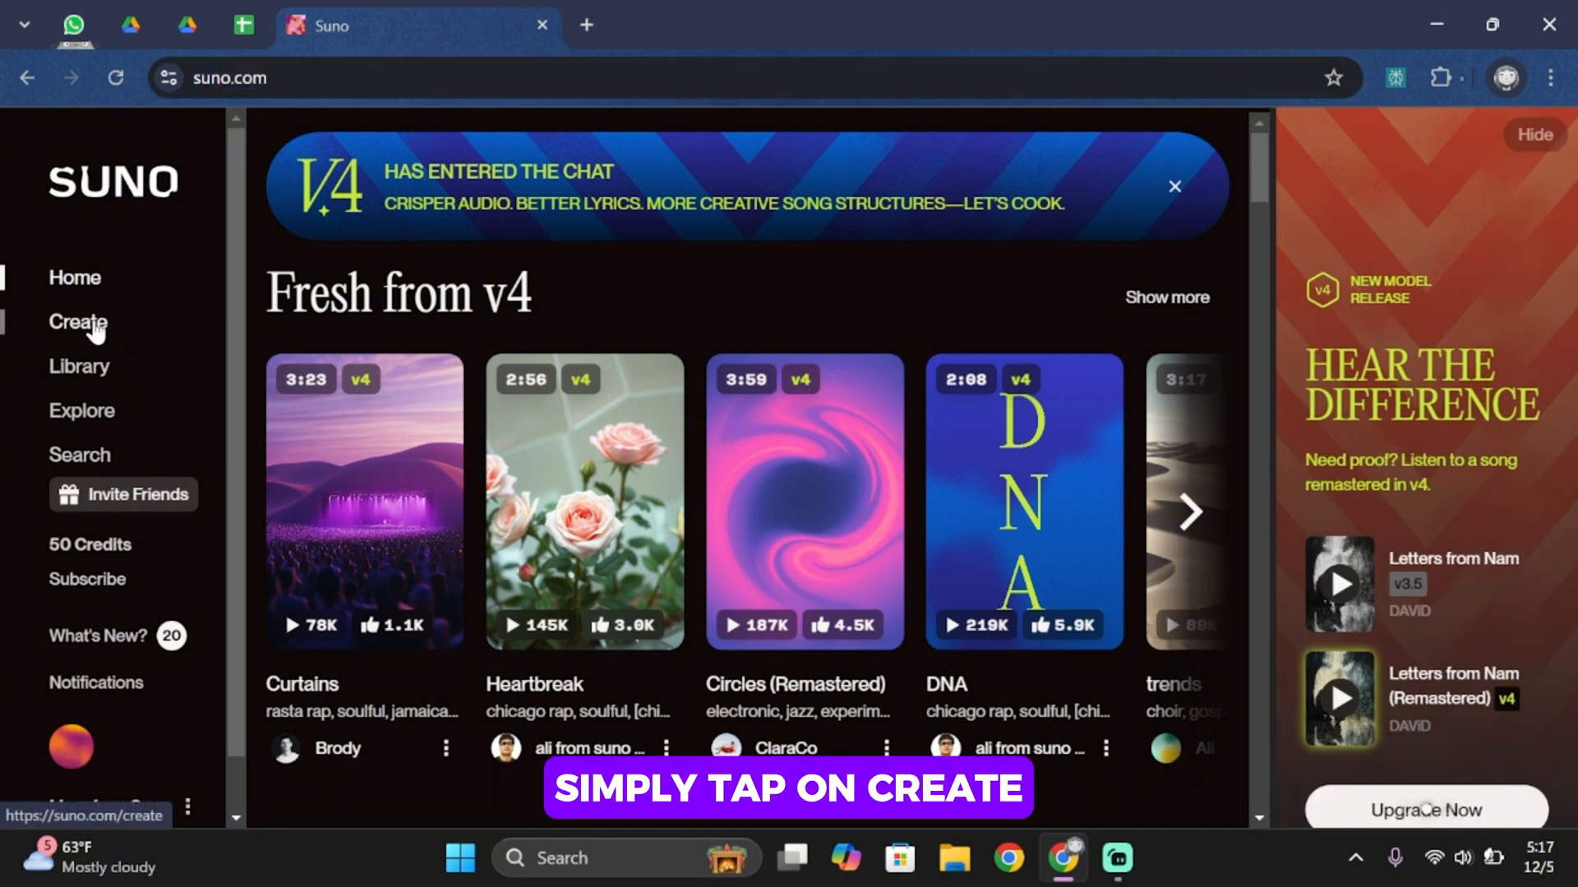
left_click(76, 322)
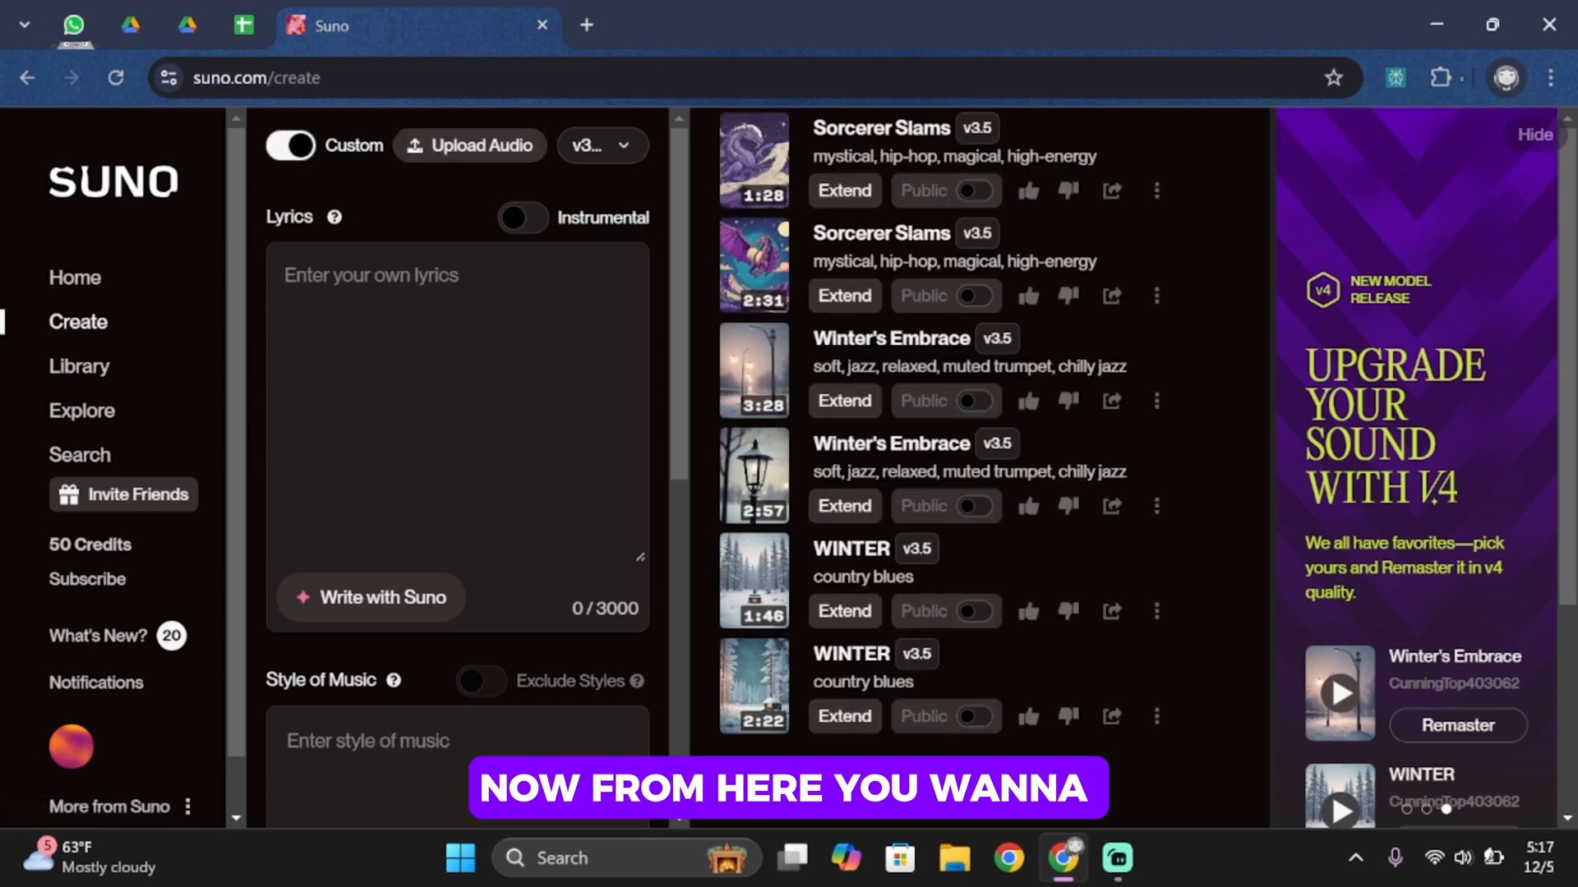
scroll("down", 3)
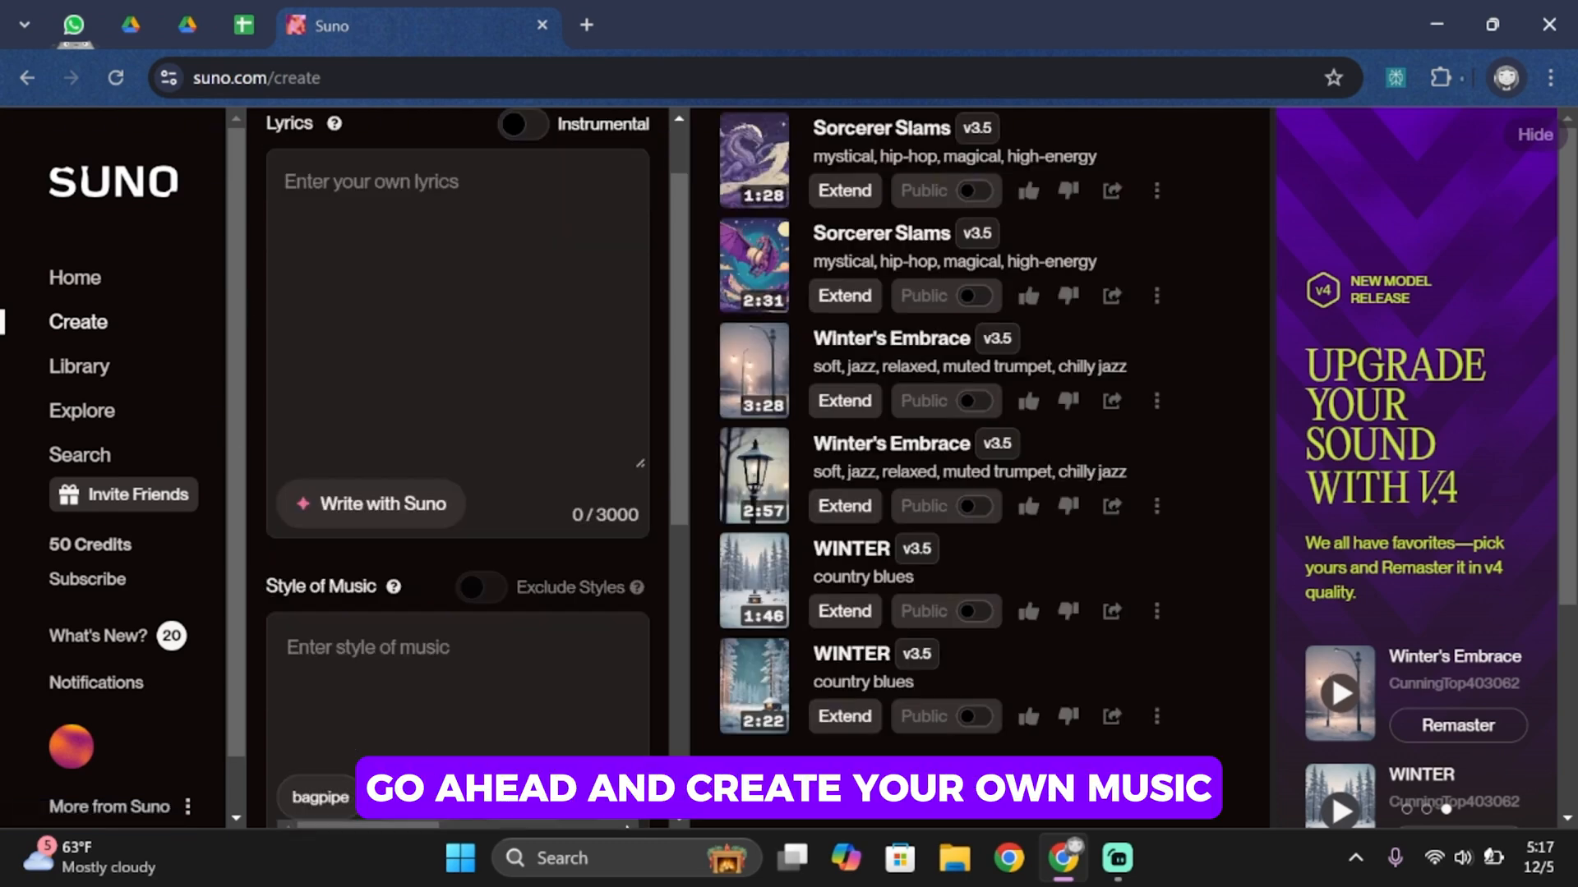
left_click(291, 145)
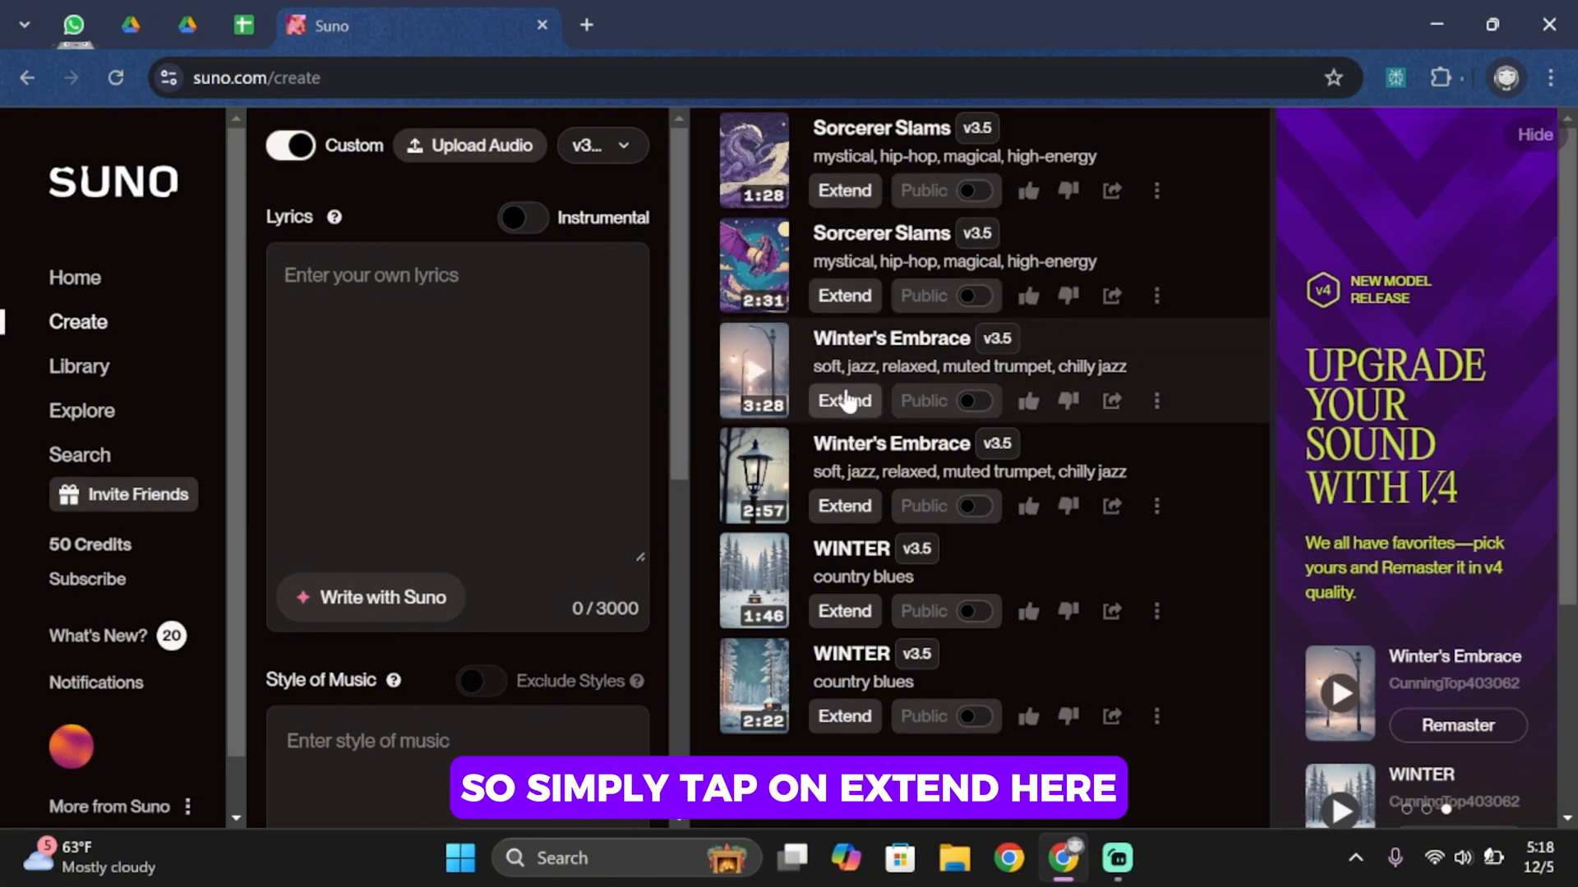
Extend the 3:28 Winter's Embrace with Suno-written lyrics, jazz style and title 'Midnight Grocery Run'.
left_click(843, 400)
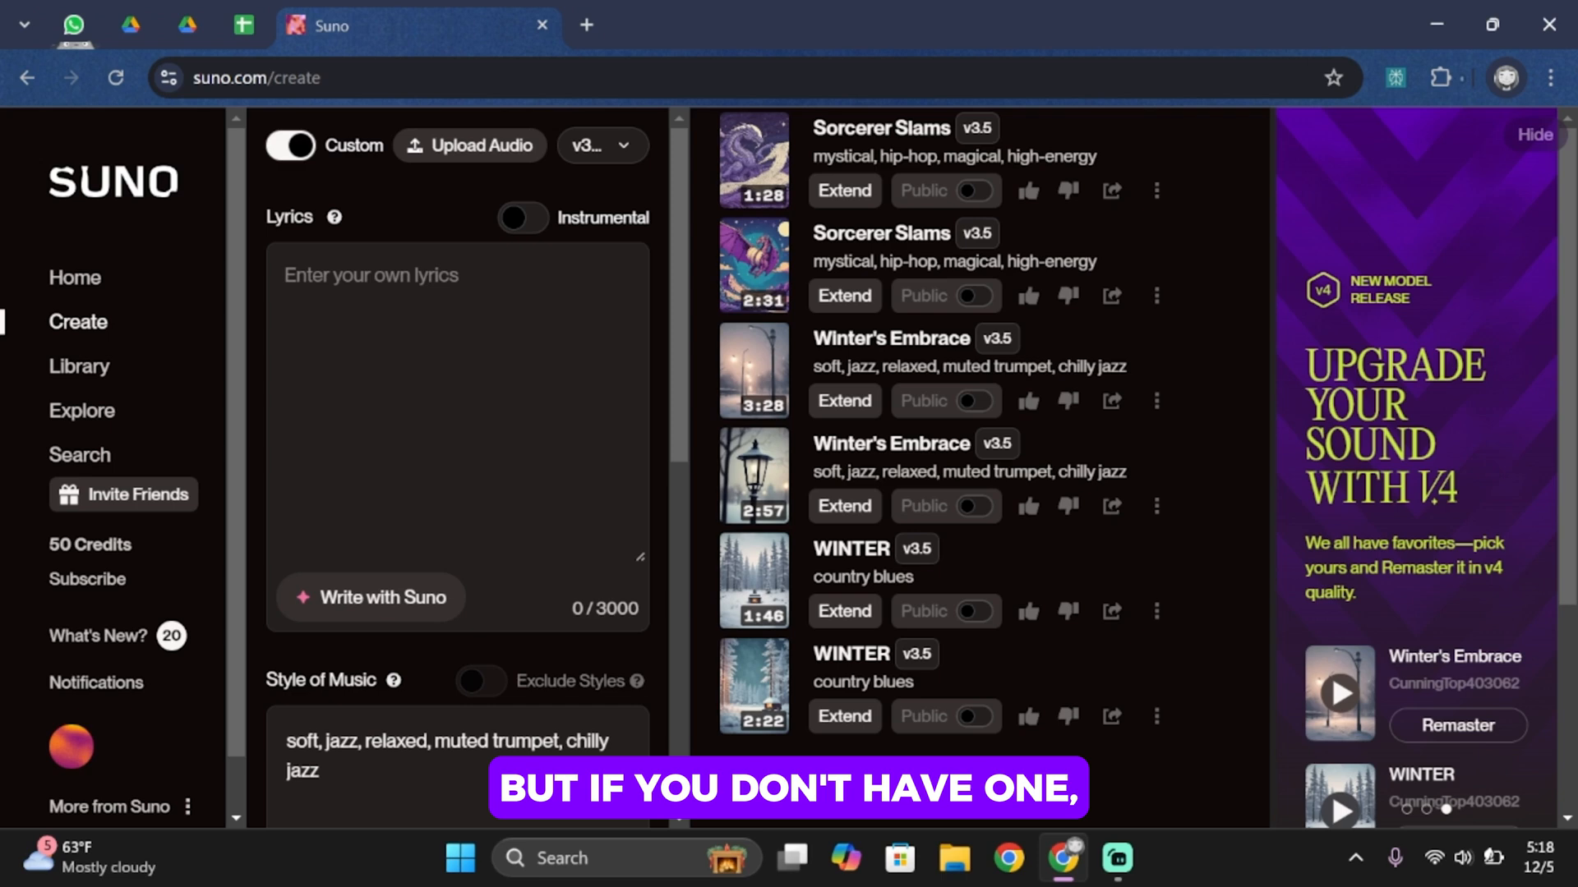
mouse_move(370, 597)
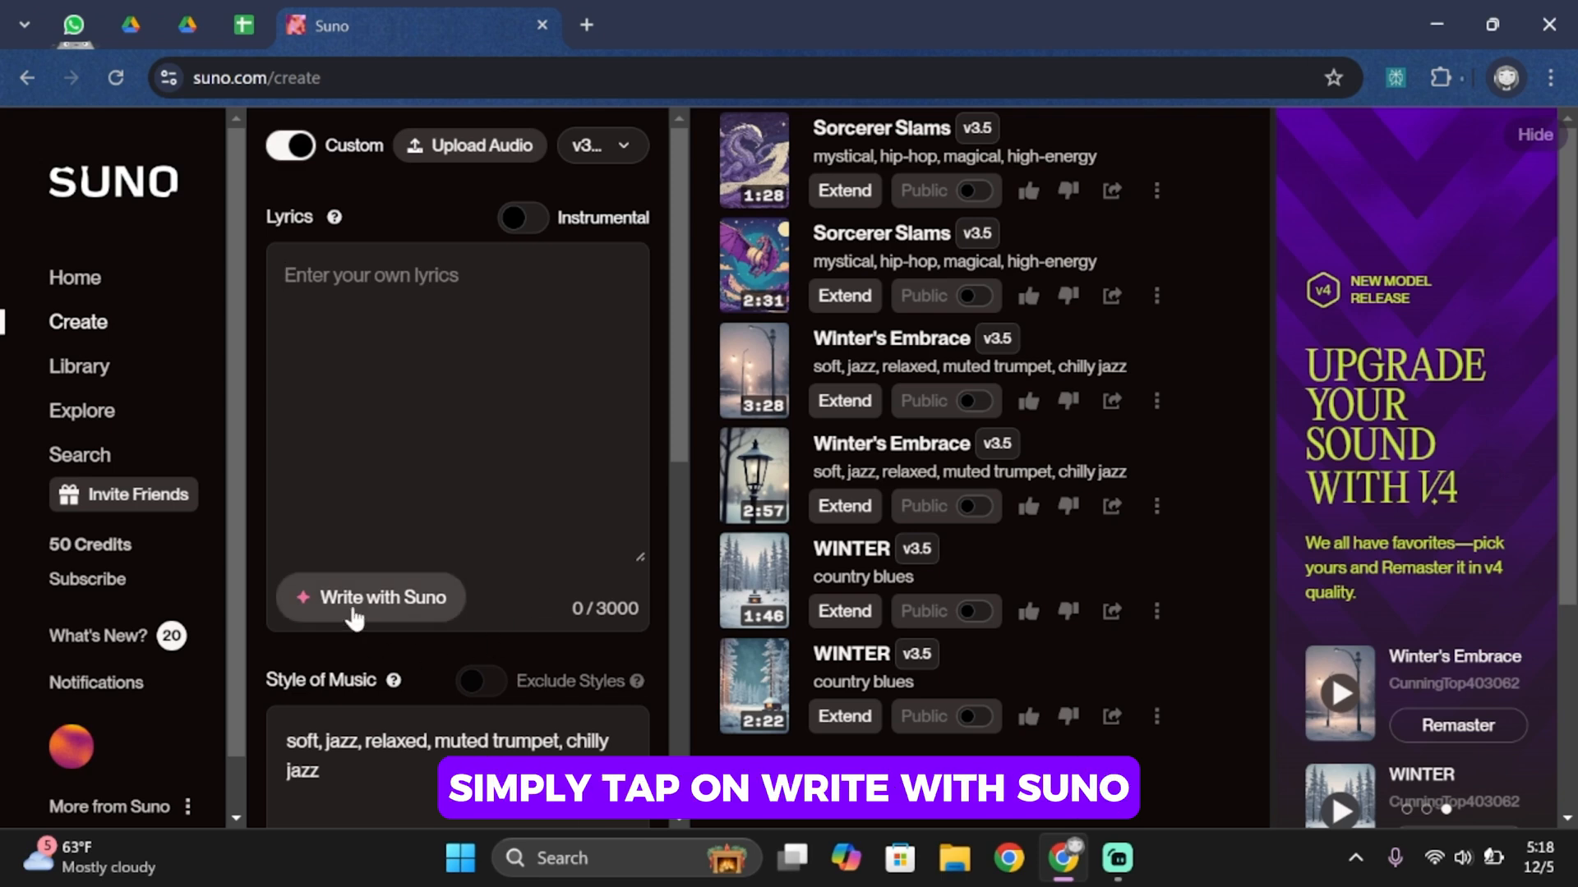
left_click(370, 596)
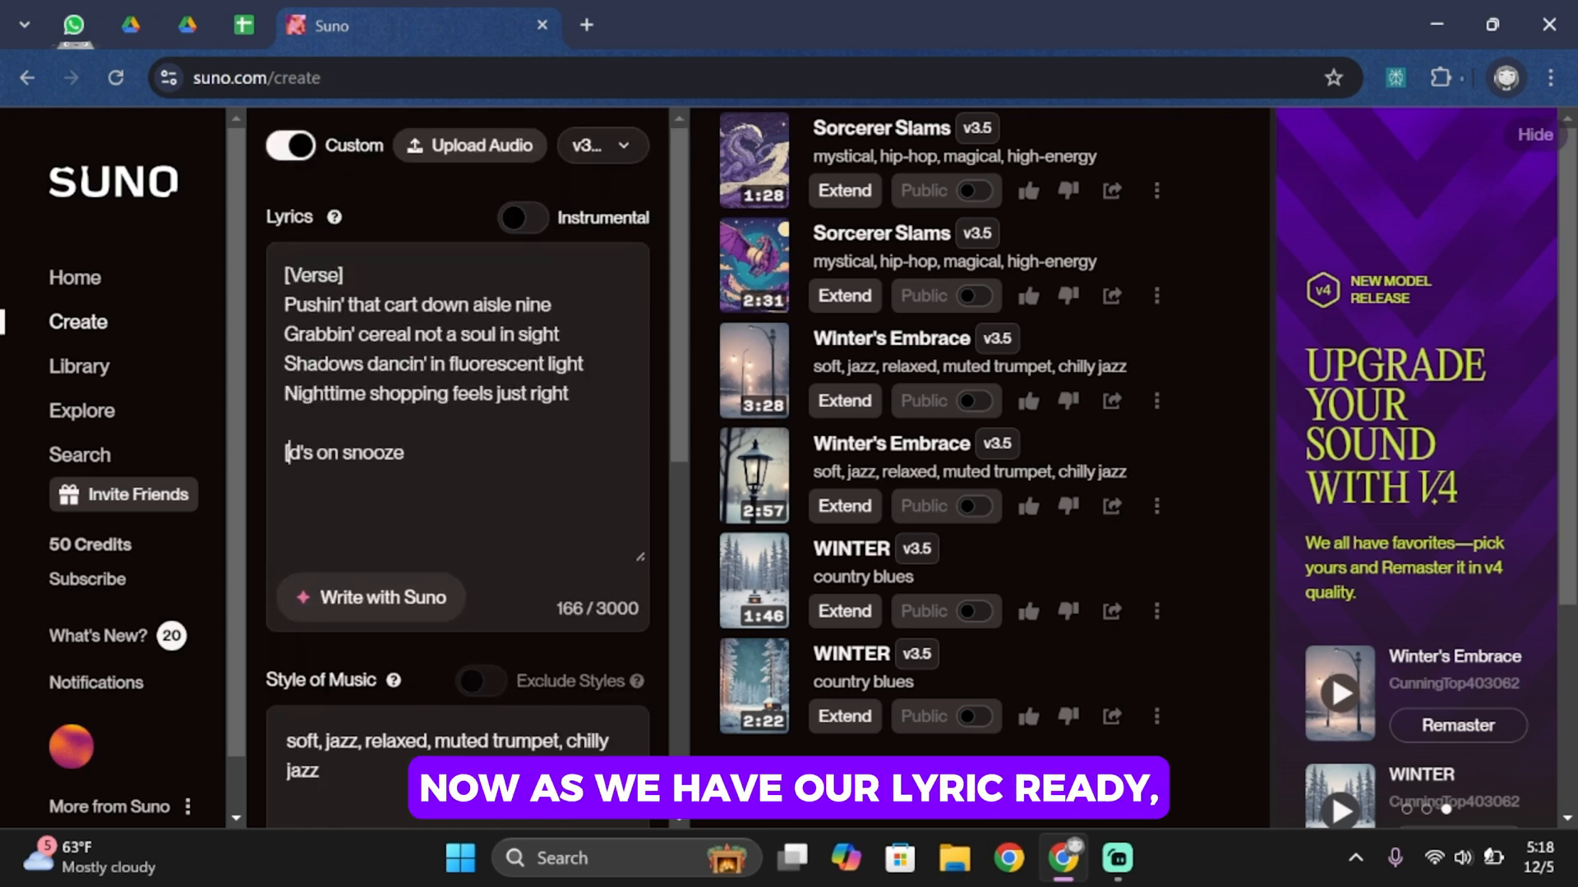
scroll("down", 3)
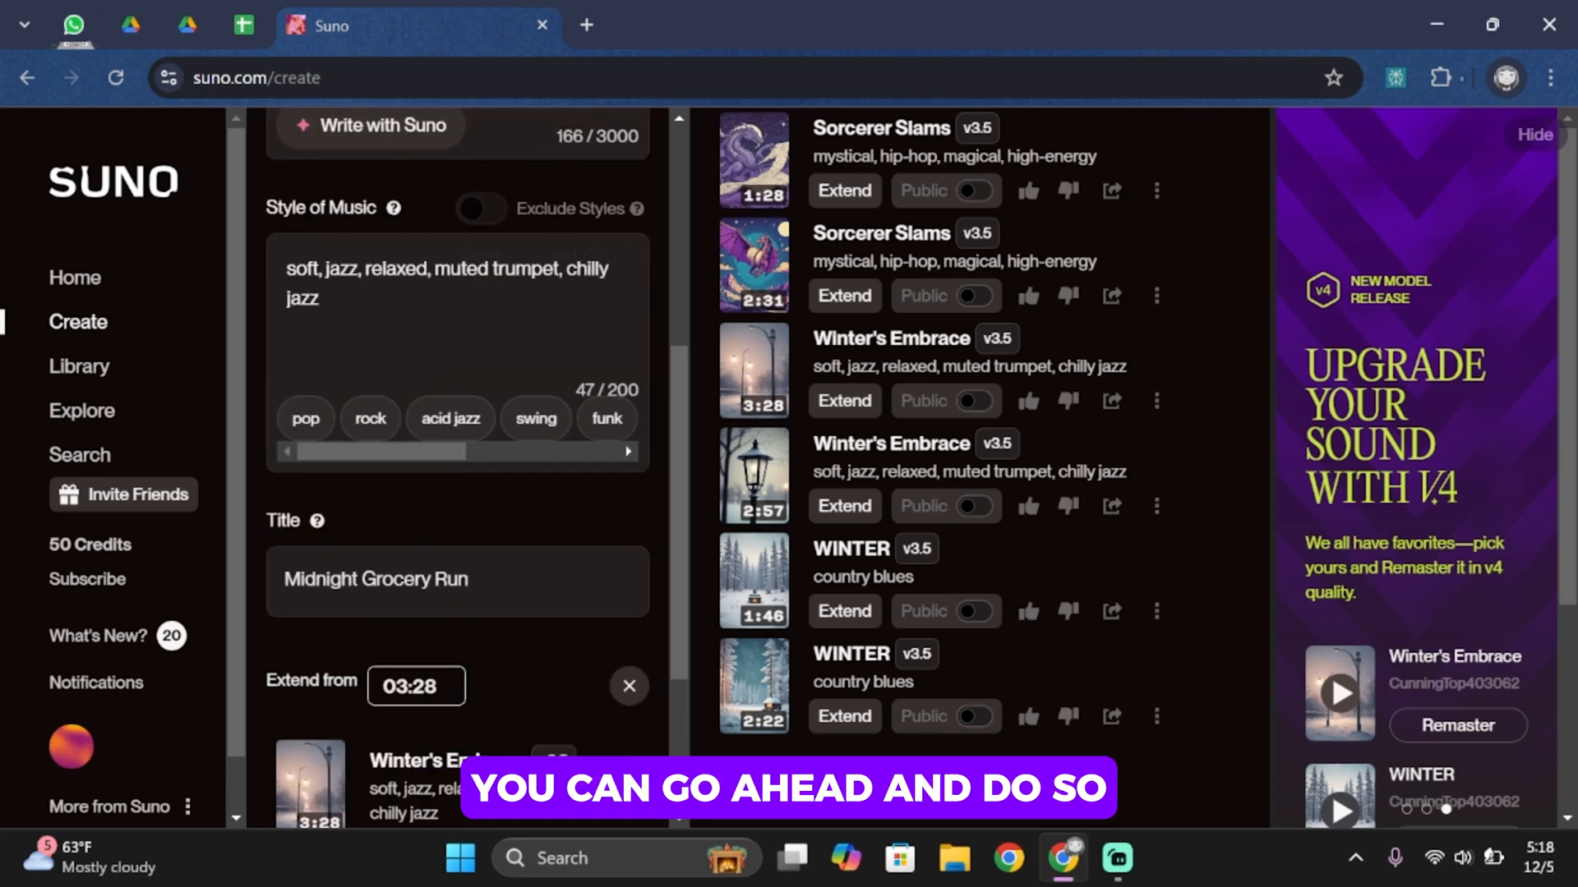
scroll("down", 3)
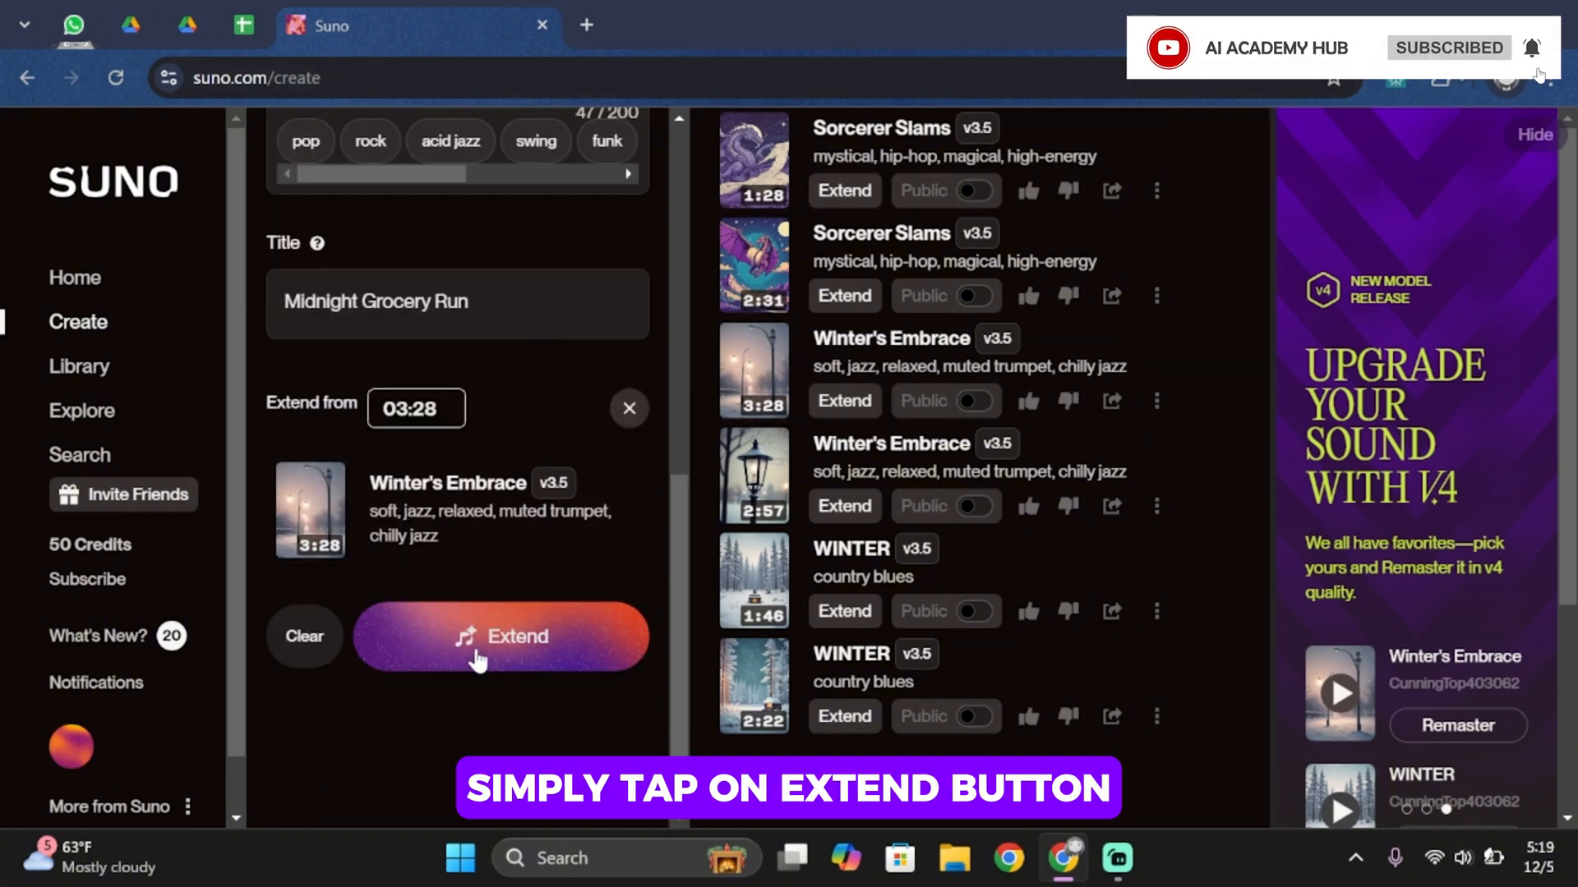
Generate the extension, producing two Midnight Grocery Run Part 2 tracks and dropping credits to 40.
left_click(501, 636)
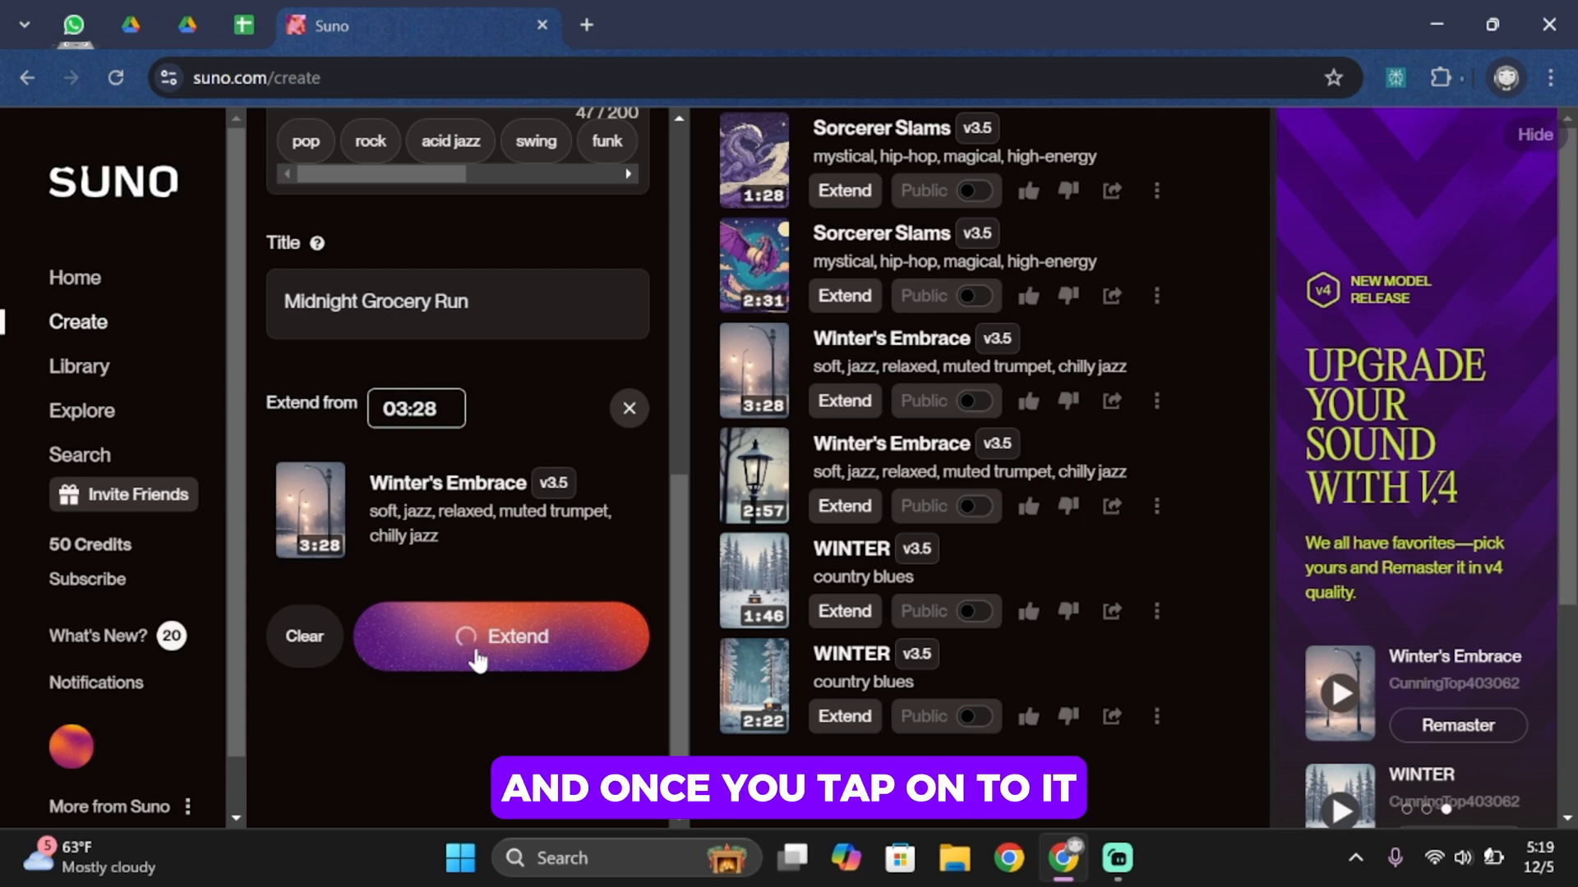
left_click(516, 637)
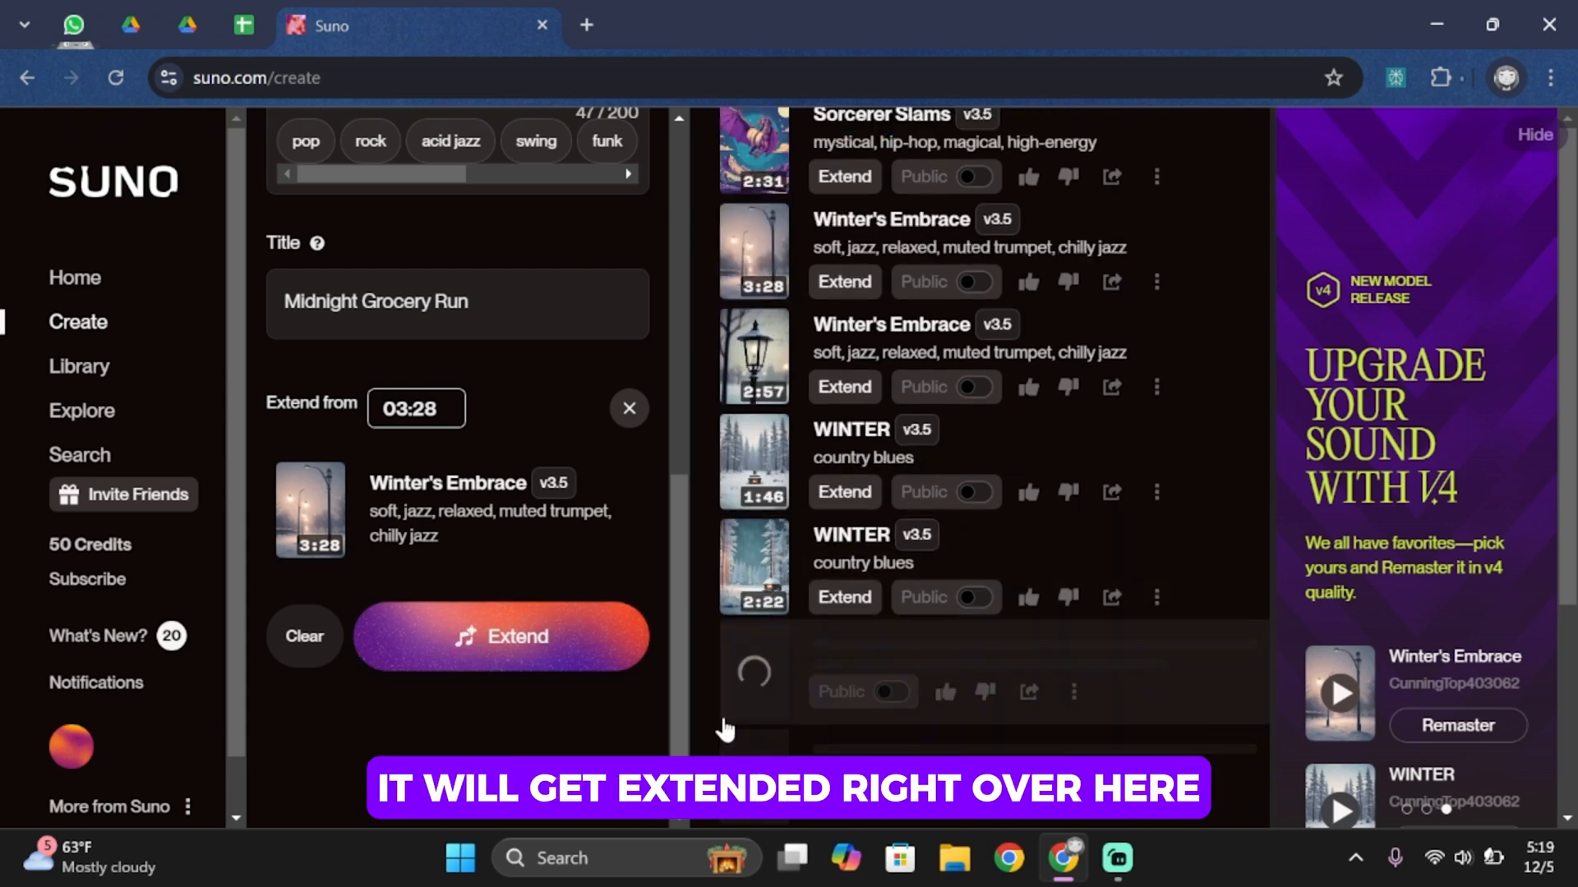
left_click(501, 636)
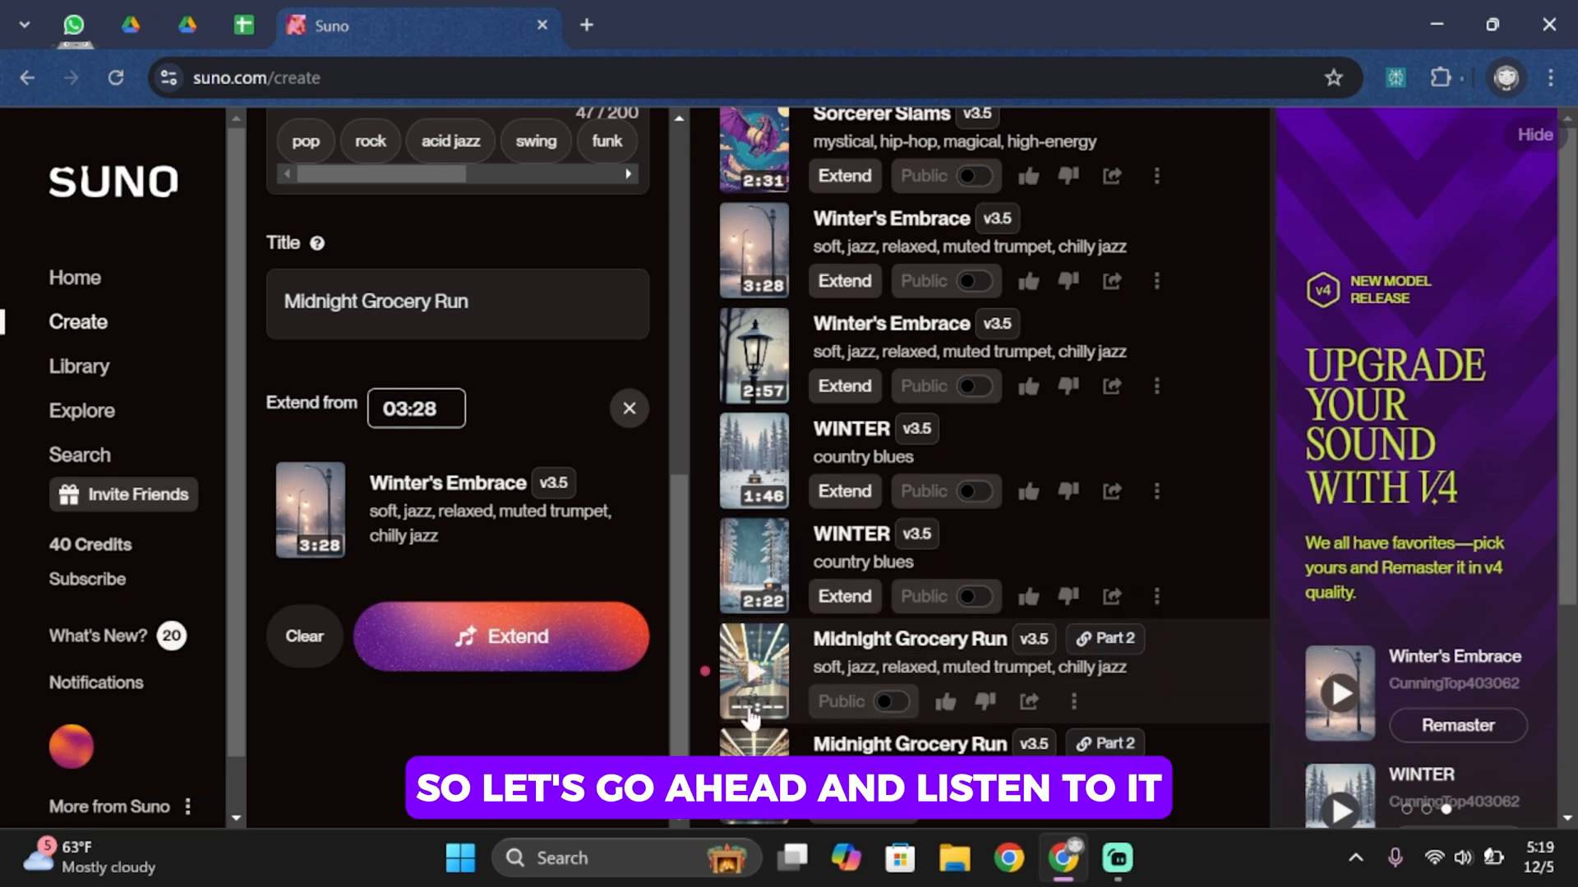
Play a Midnight Grocery Run Part 2 track and show its audio or video download options.
left_click(753, 668)
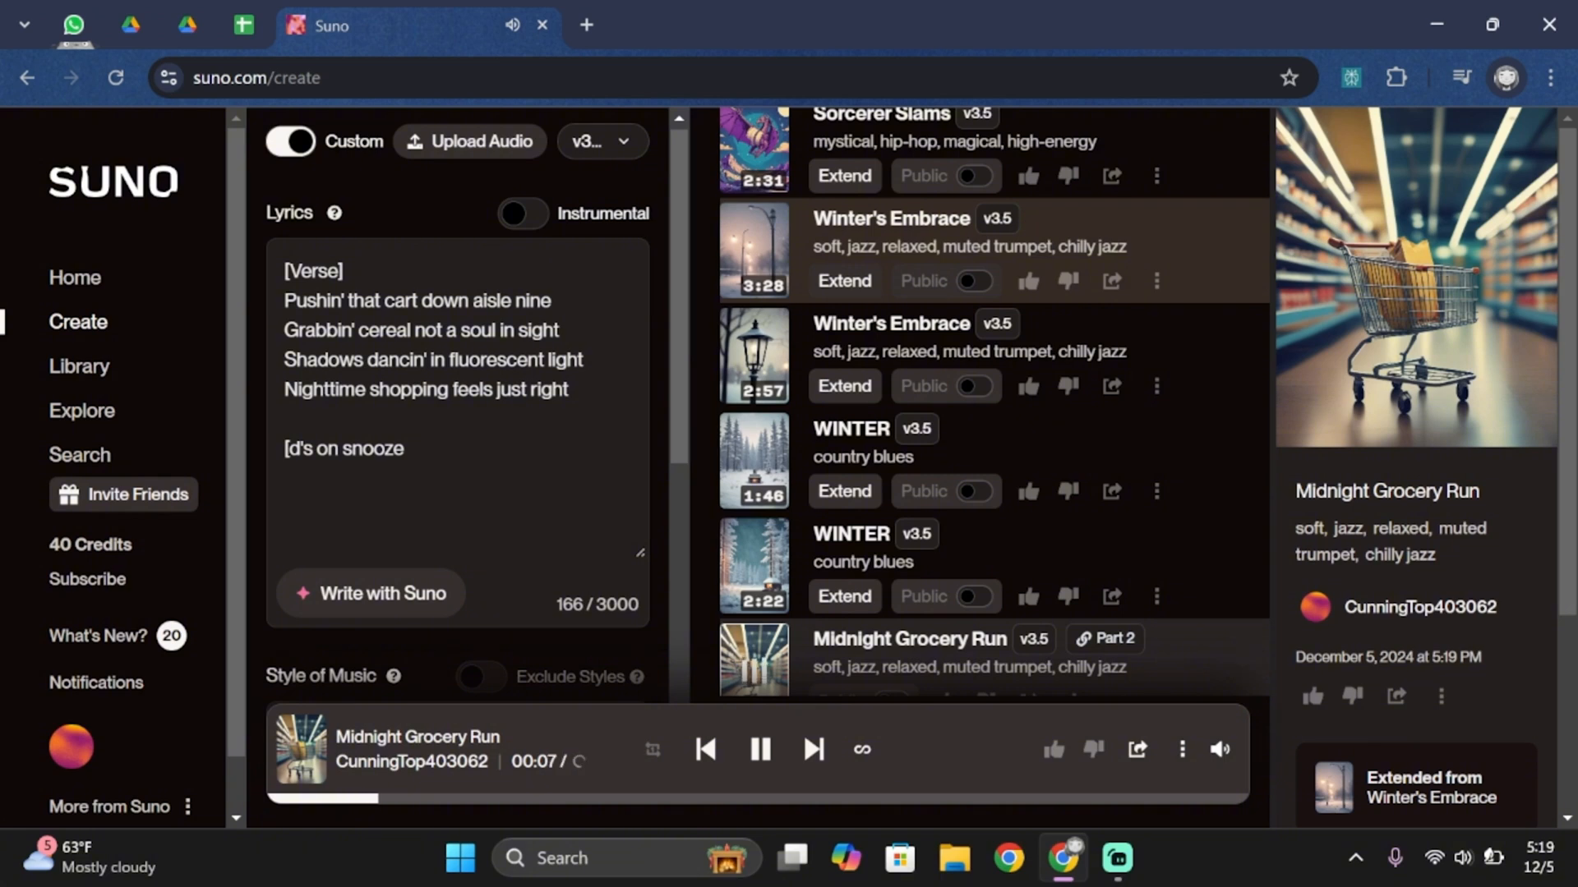
mouse_move(659, 582)
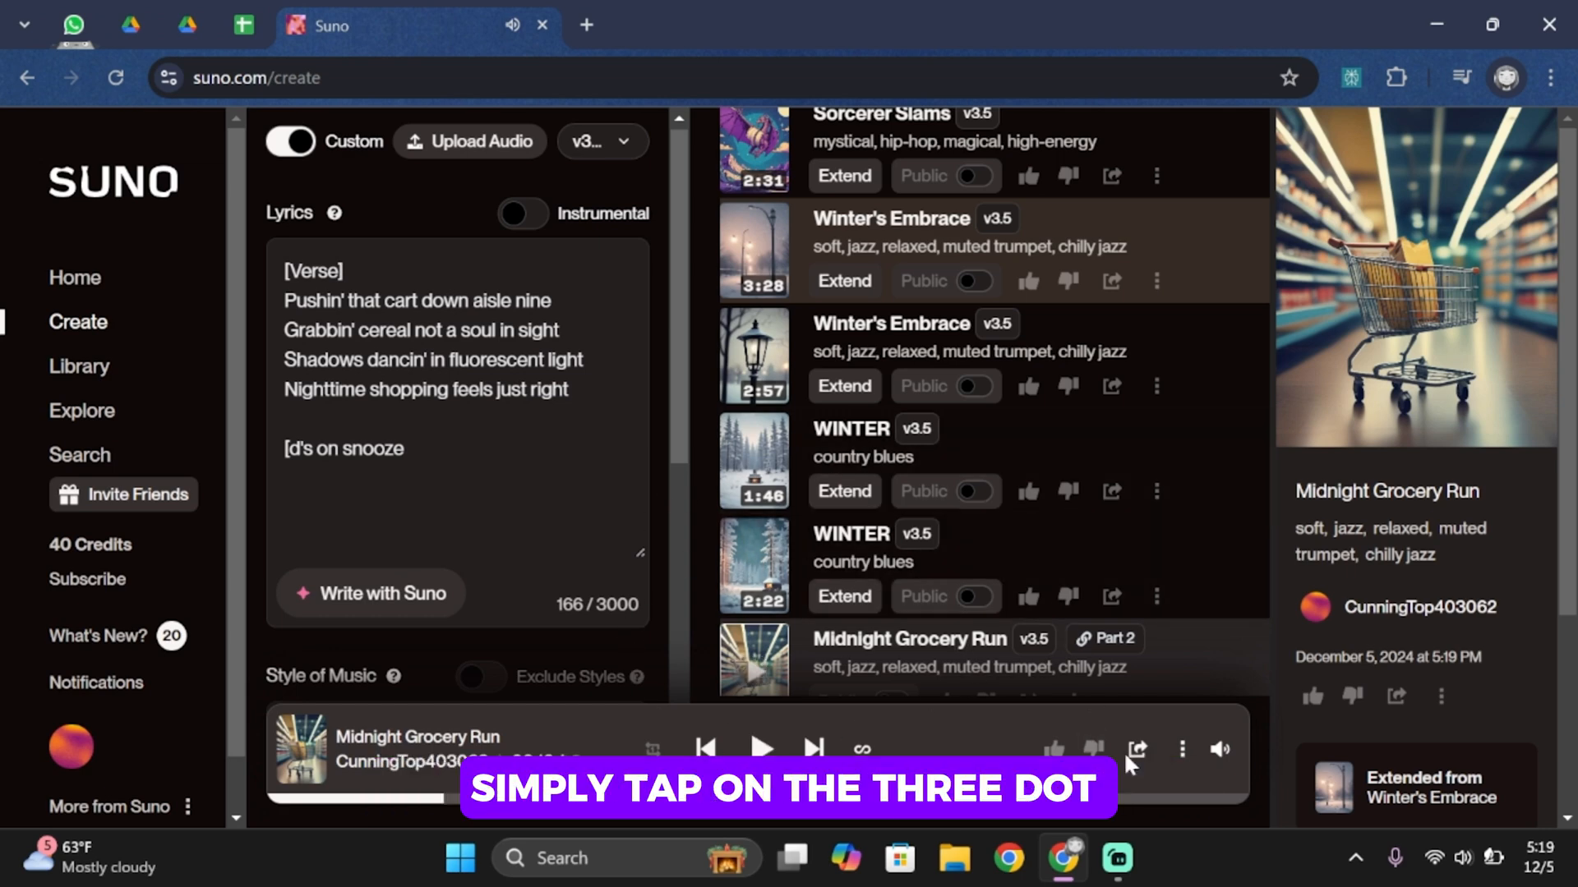
left_click(1181, 749)
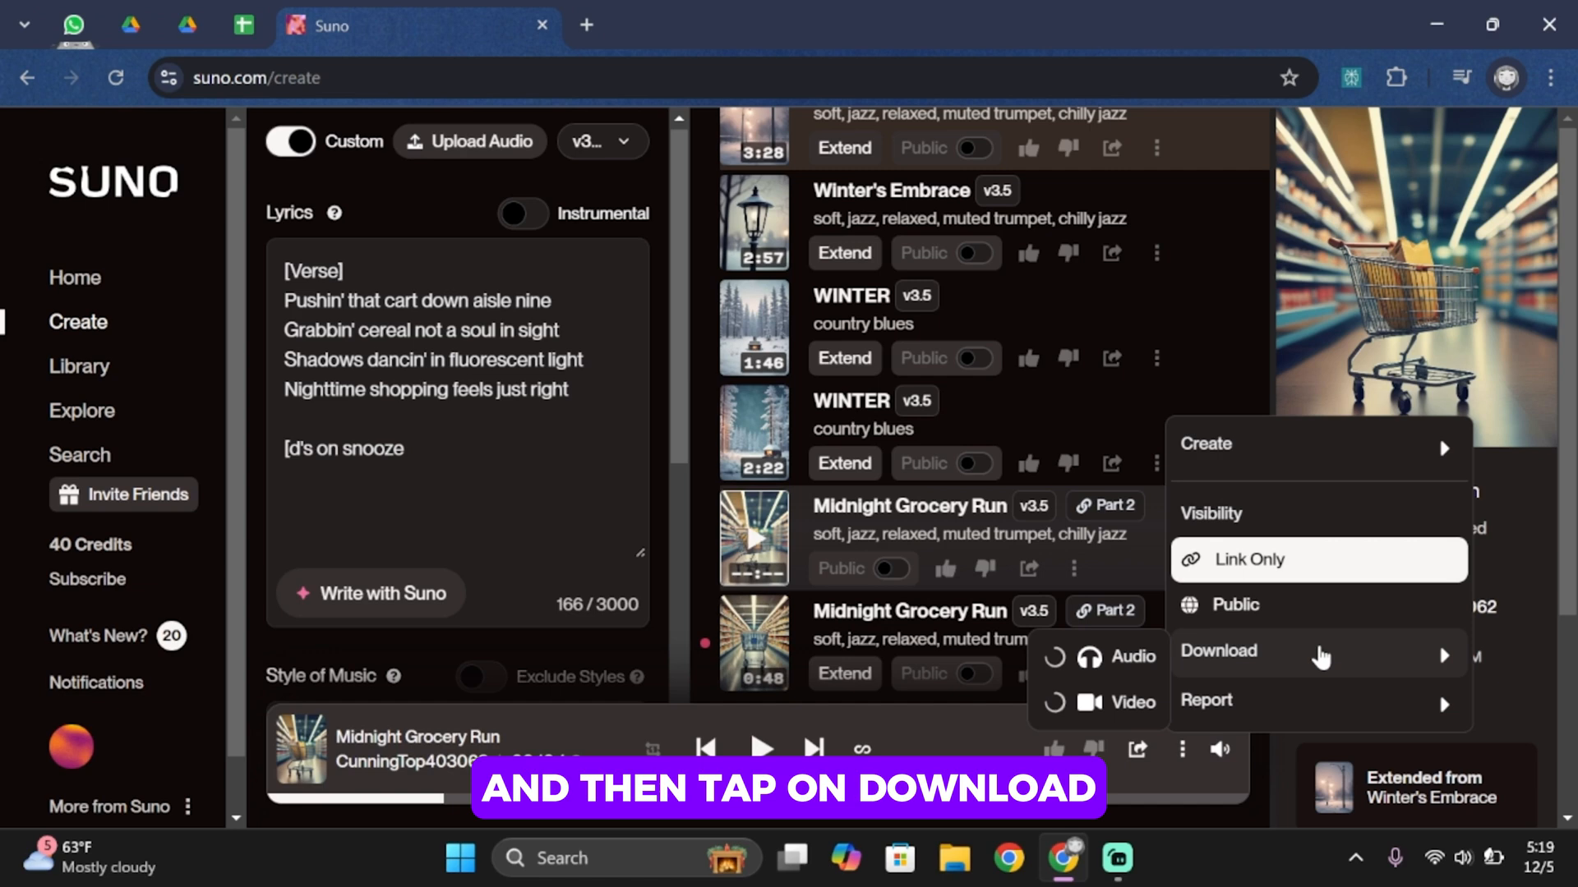